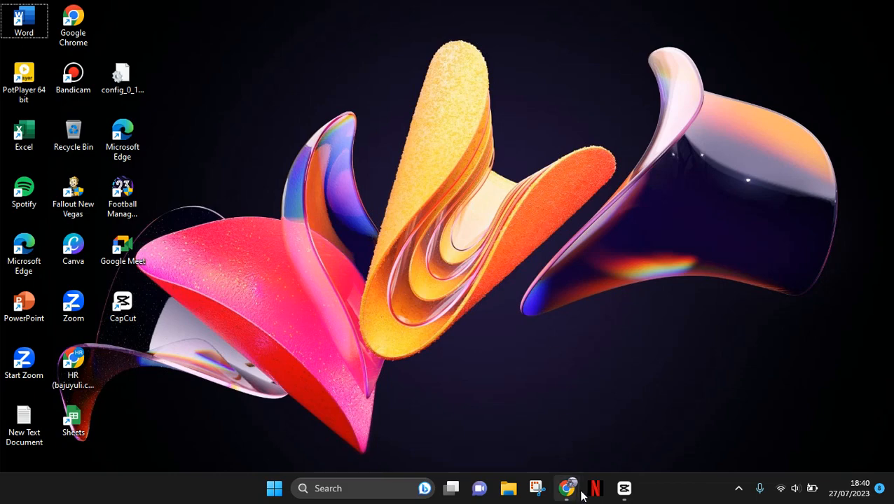
Launch Google Chrome from the taskbar, opening the Pinterest home feed
{"action": "left_click", "coordinate": [567, 488]}
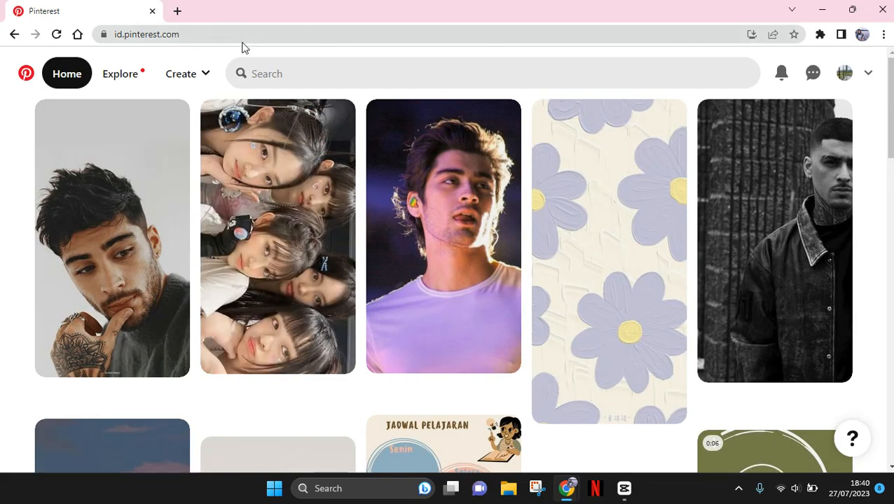
Search Pinterest for 'laptop wallpaper'
{"action": "left_click", "coordinate": [490, 73]}
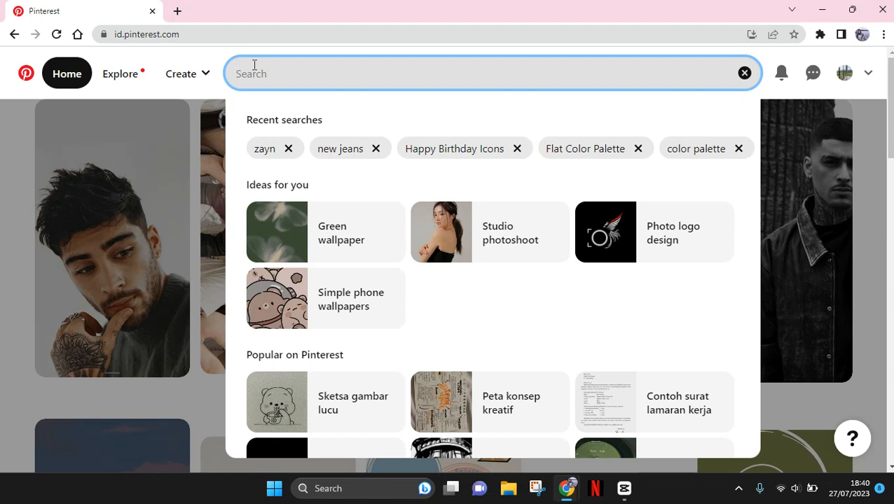
{"action": "type", "text": "laptop wallpaper"}
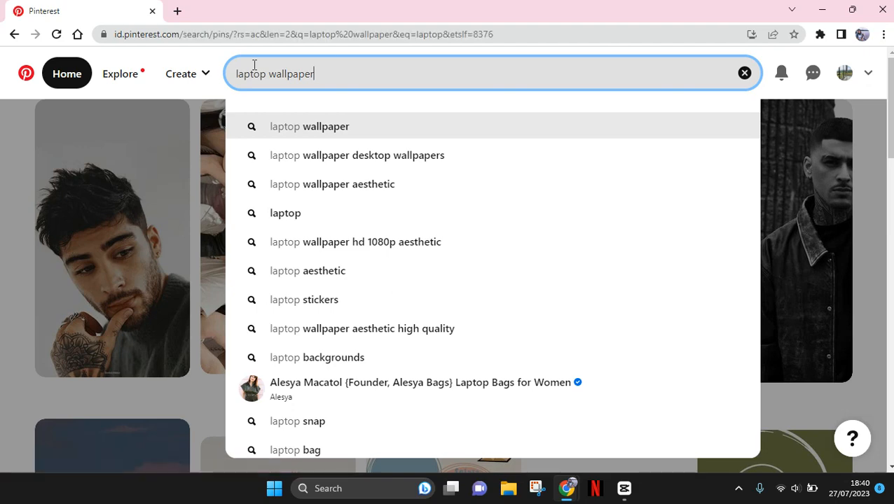
{"action": "key", "text": "Enter"}
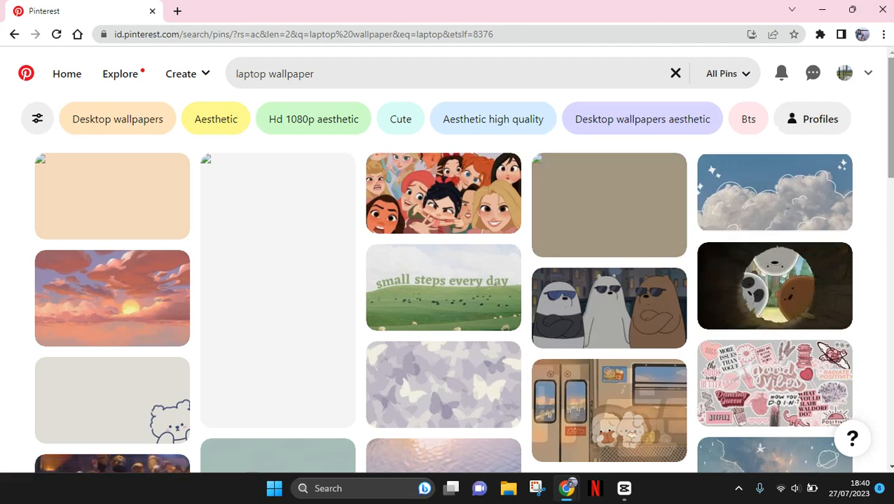
Scroll the laptop wallpaper results and open the 'Cat Head On The Desk' pin
{"action": "scroll", "scroll_direction": "down", "scroll_amount": 3}
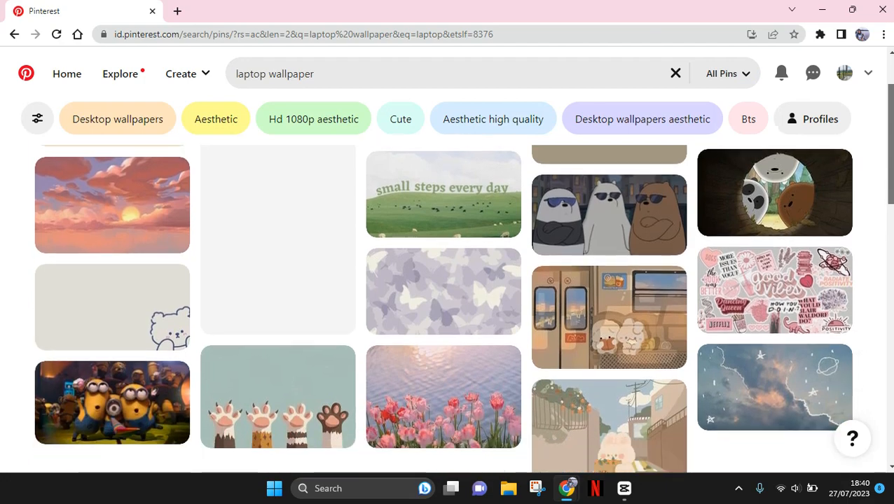
{"action": "scroll", "scroll_direction": "down", "scroll_amount": 3}
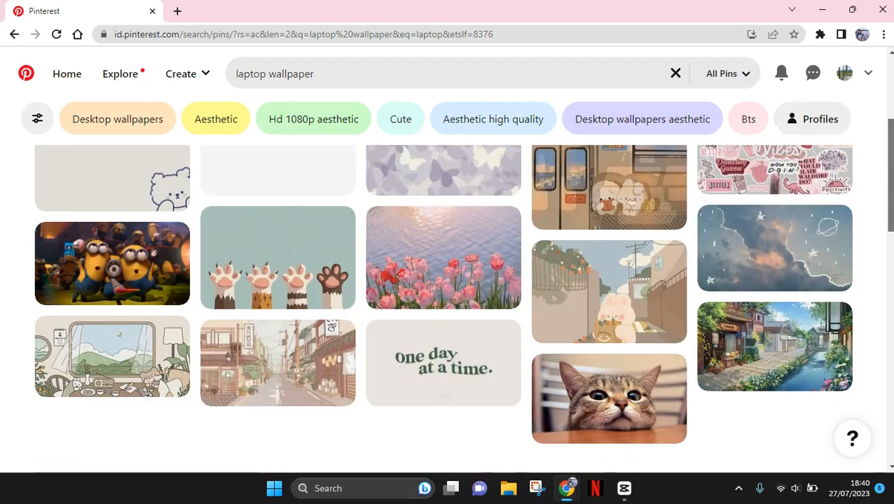
{"action": "scroll", "scroll_direction": "down", "scroll_amount": 3}
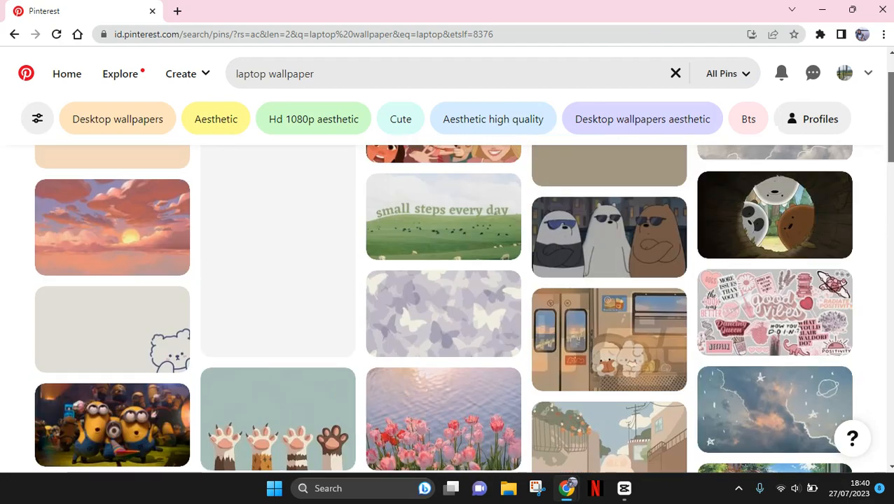
{"action": "scroll", "scroll_direction": "down", "scroll_amount": 3}
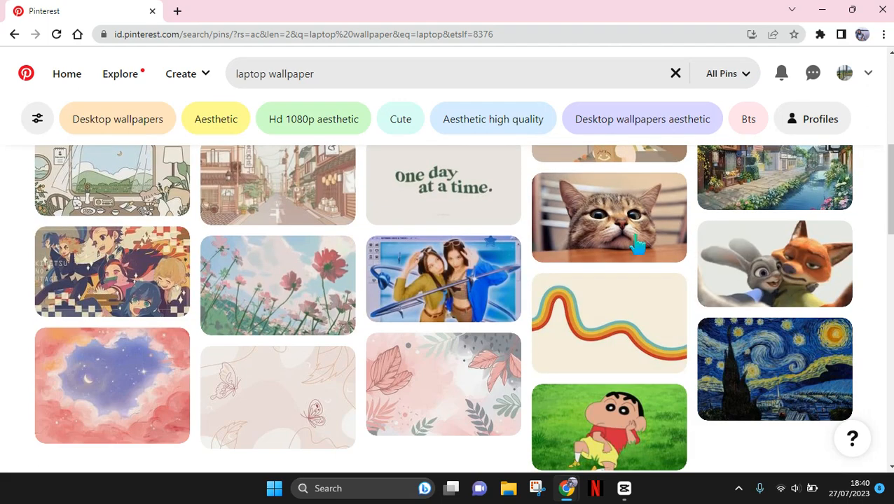
{"action": "left_click", "coordinate": [608, 217]}
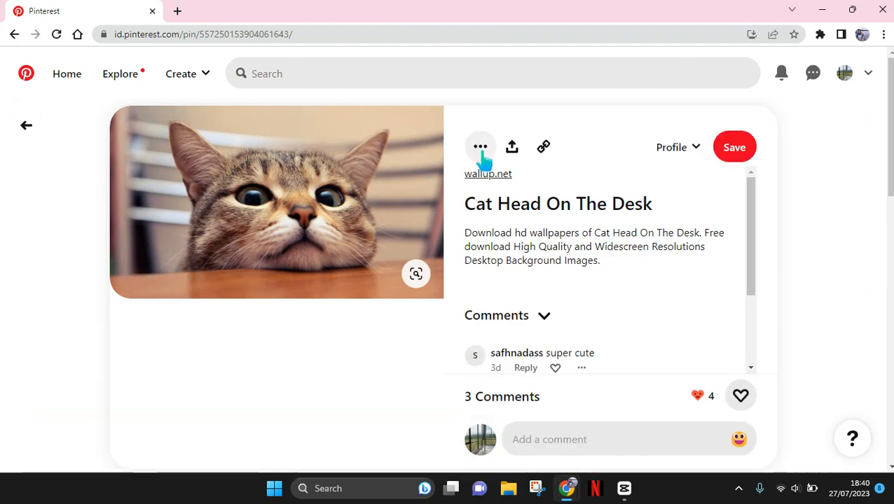
Download the cat image from the pin's menu and open its options in the downloads bar
{"action": "left_click", "coordinate": [481, 147]}
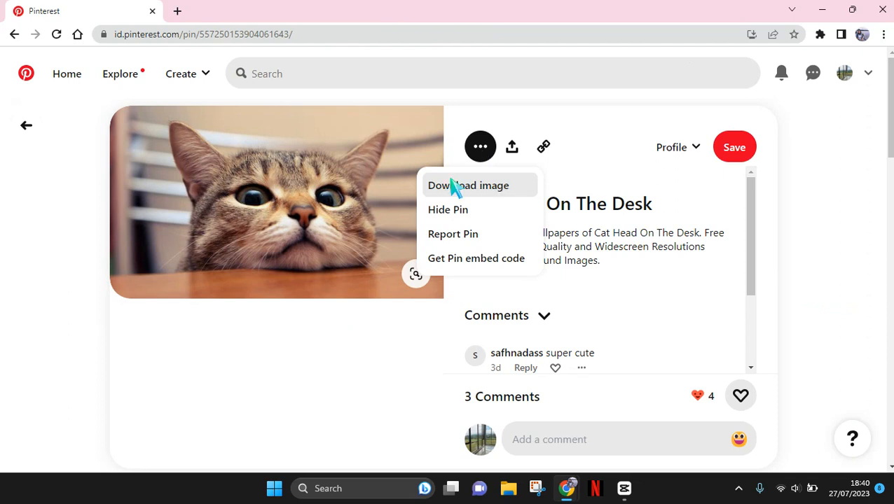
{"action": "left_click", "coordinate": [468, 185]}
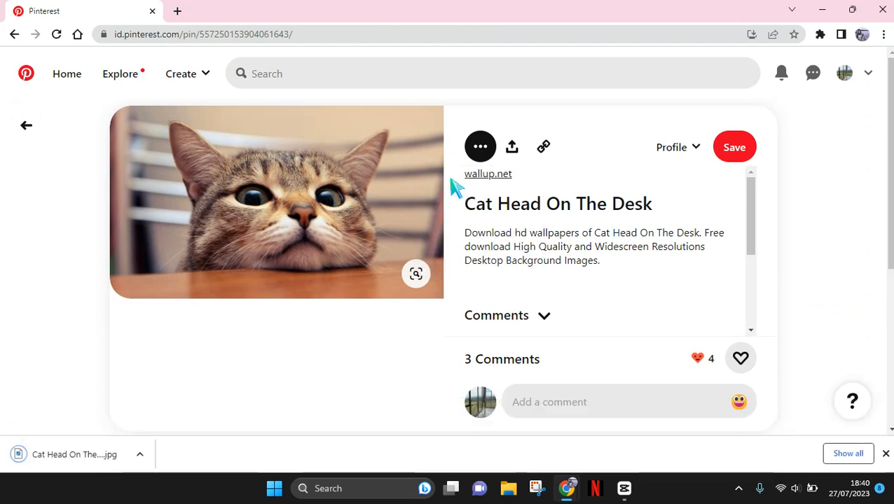
{"action": "mouse_move", "coordinate": [242, 389]}
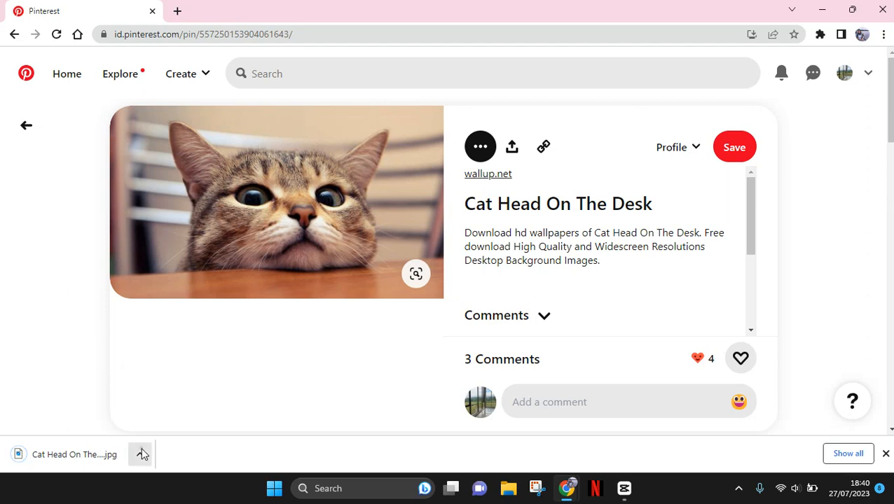
{"action": "left_click", "coordinate": [140, 454]}
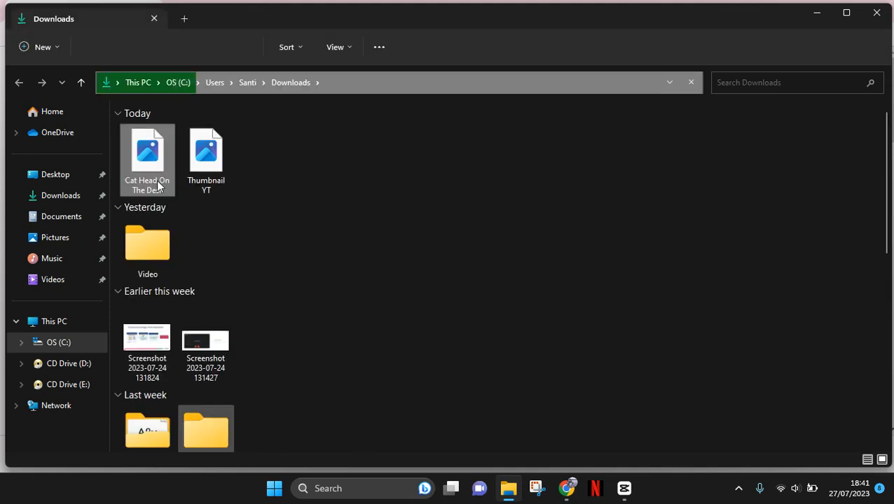
Select the 'Cat Head On The Desk' file in Downloads and show its context menu
{"action": "left_click", "coordinate": [147, 154]}
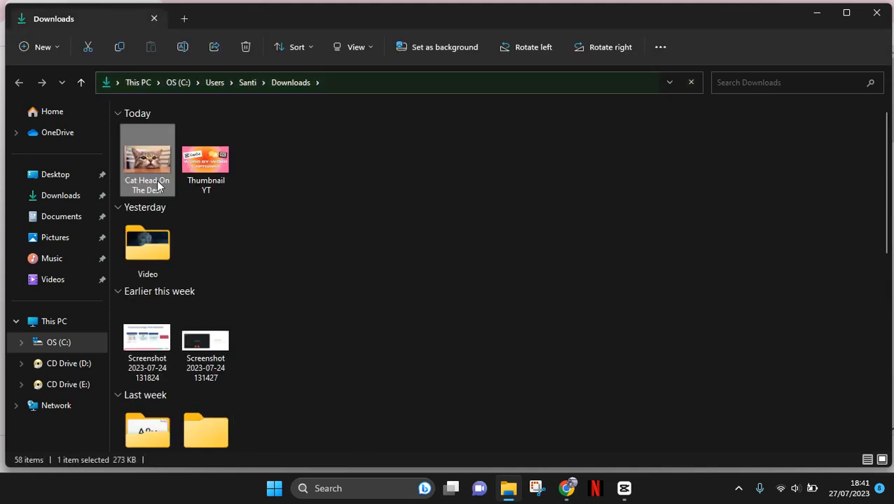
{"action": "right_click", "coordinate": [147, 158]}
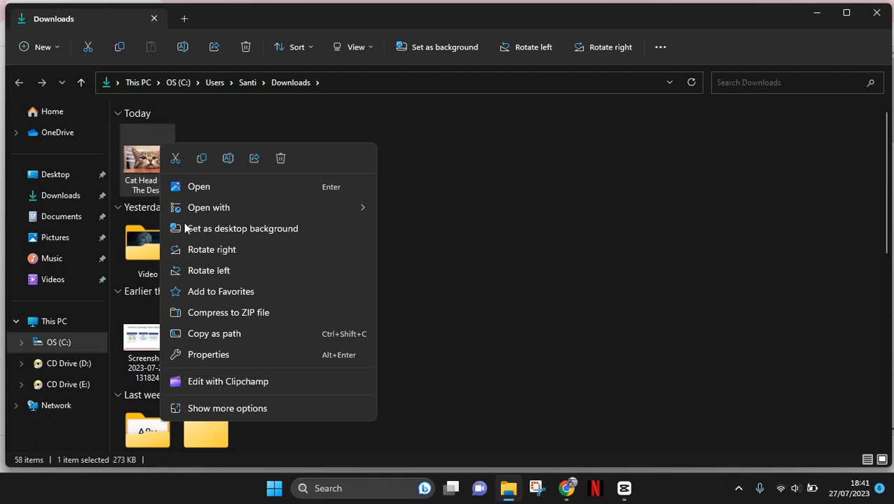